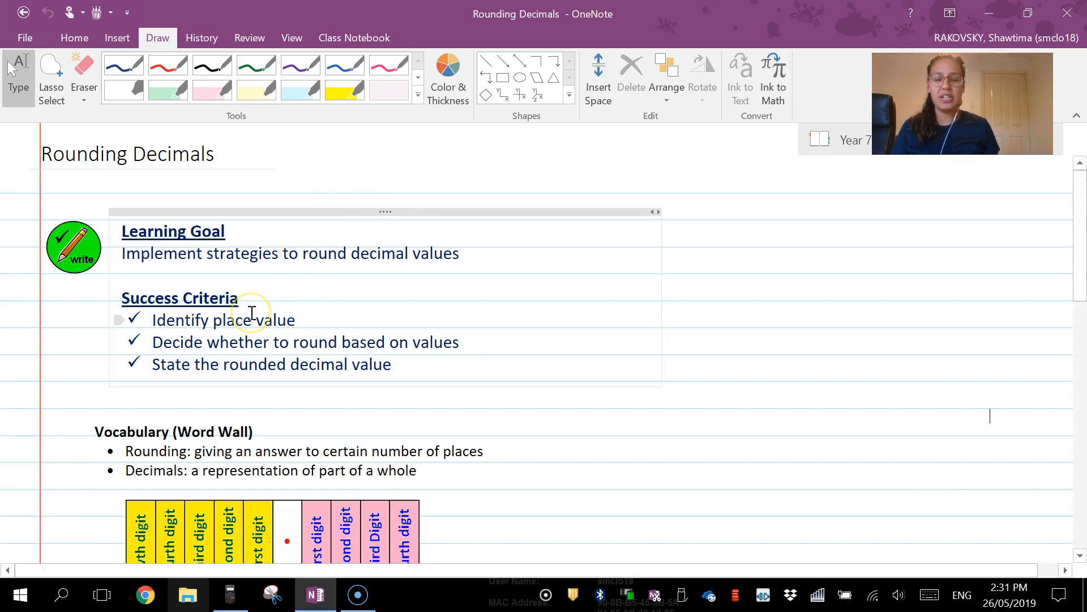
mouse_move(301, 315)
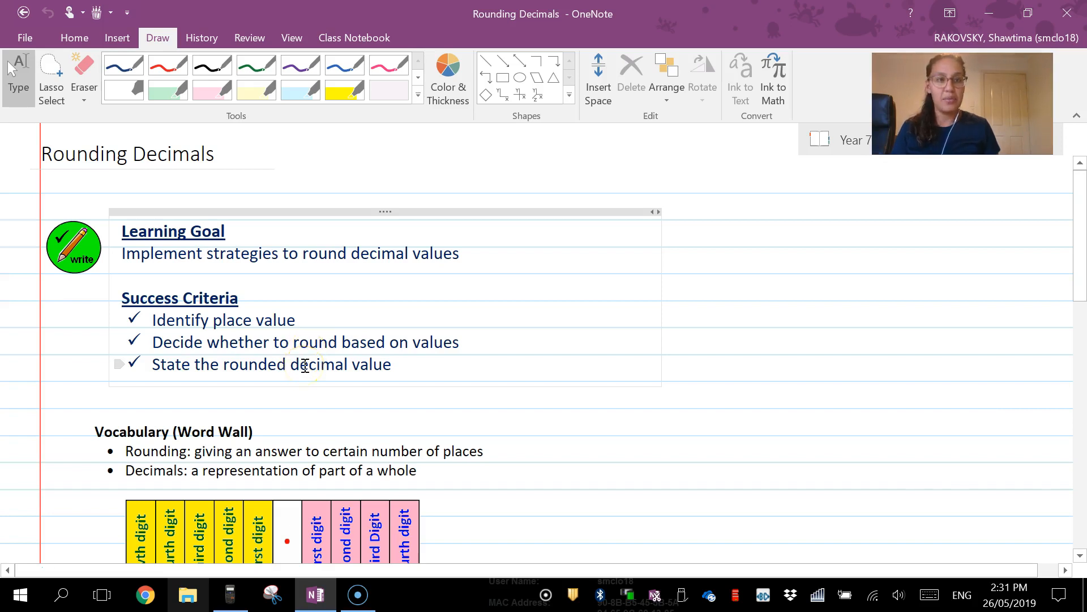
Step: Scroll to the Vocabulary word wall and the place-value chart
scroll("down", 3)
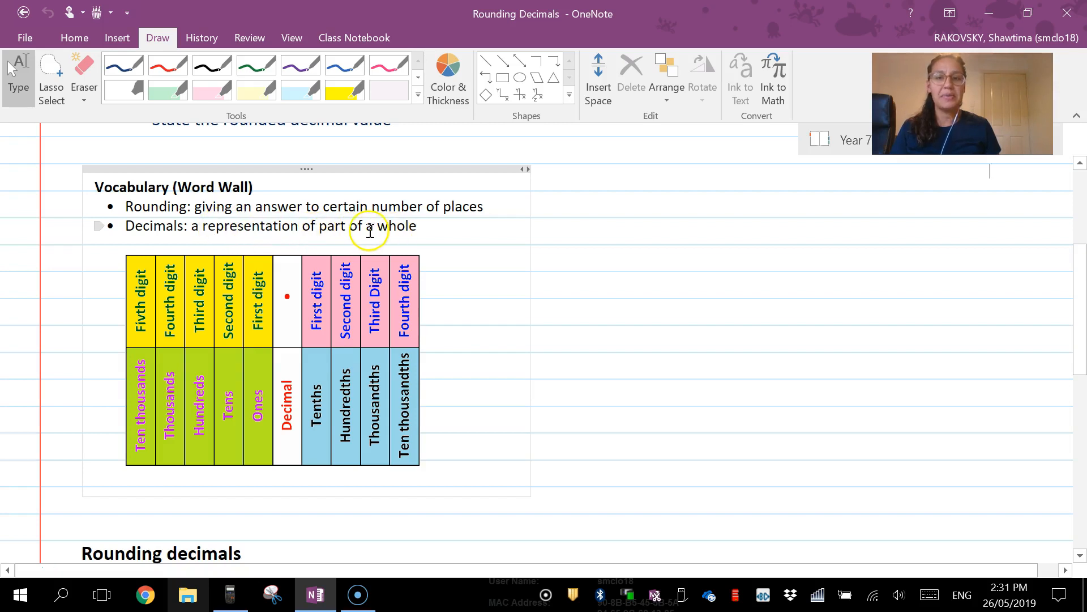
mouse_move(287, 412)
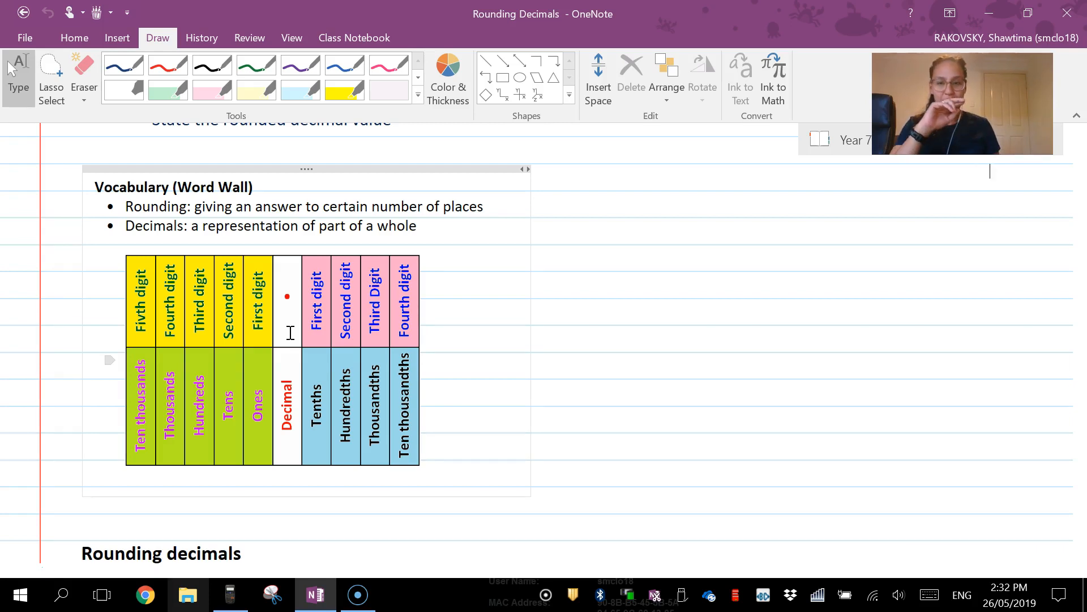
Step: Scroll to the rounding rules and Question 1 with its four unanswered parts a–d
scroll("down", 3)
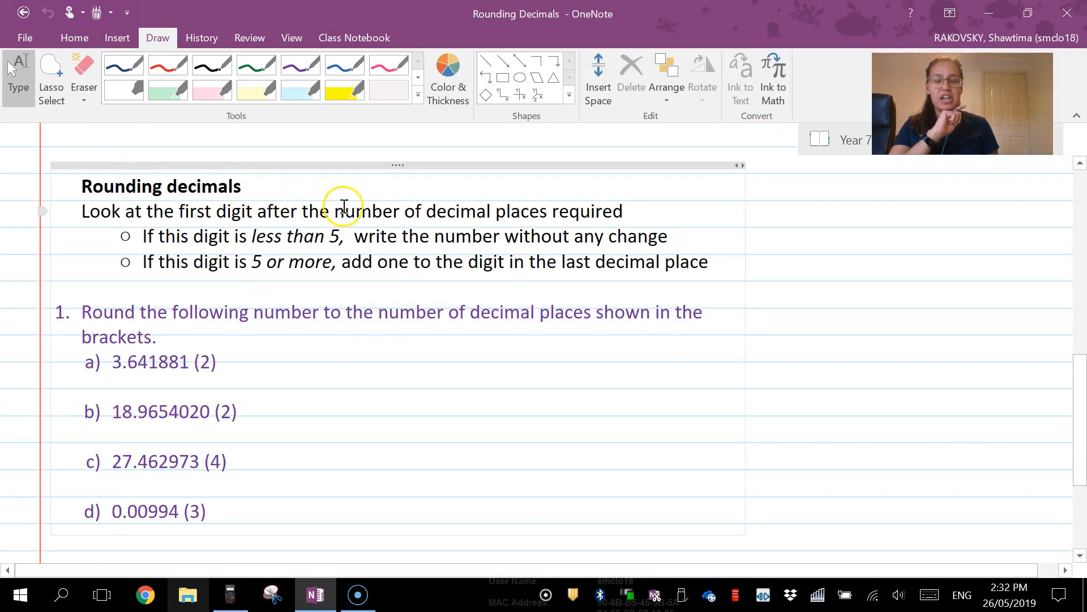
mouse_move(561, 193)
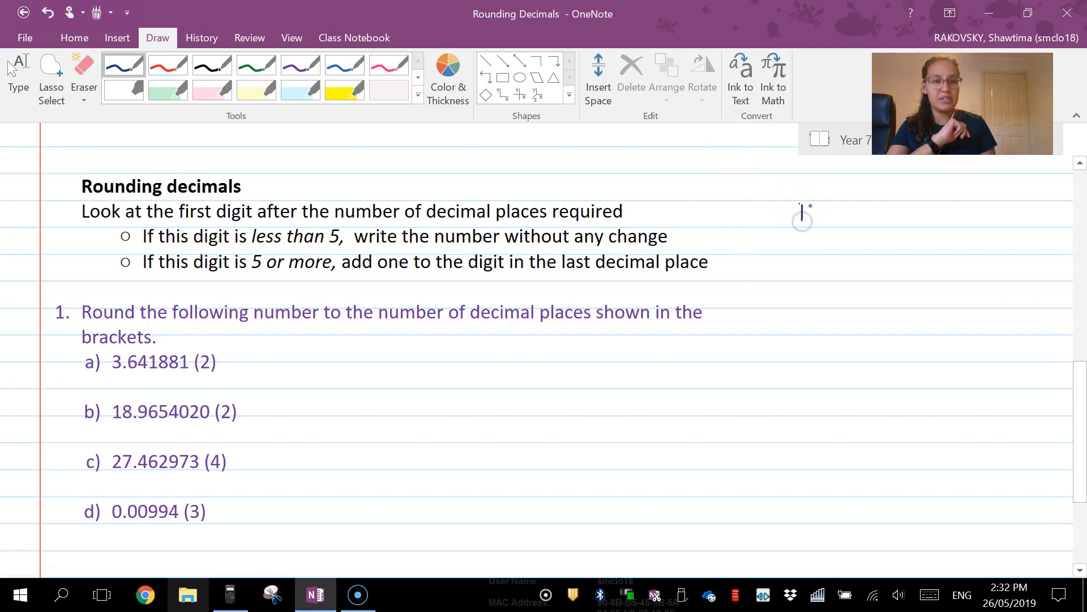
Step: Handwrite 'To', 14 = 10, 15 = 20, 16 = 20 and the '1 dp (2)' note in the right margin
left_click_drag(801, 212, 833, 212)
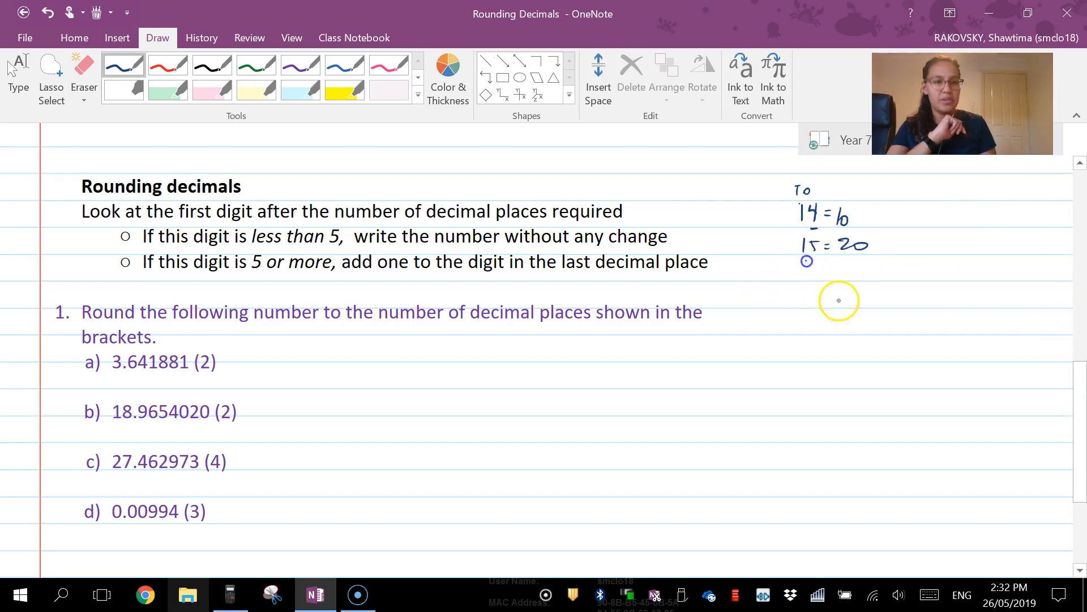
left_click_drag(814, 267, 829, 274)
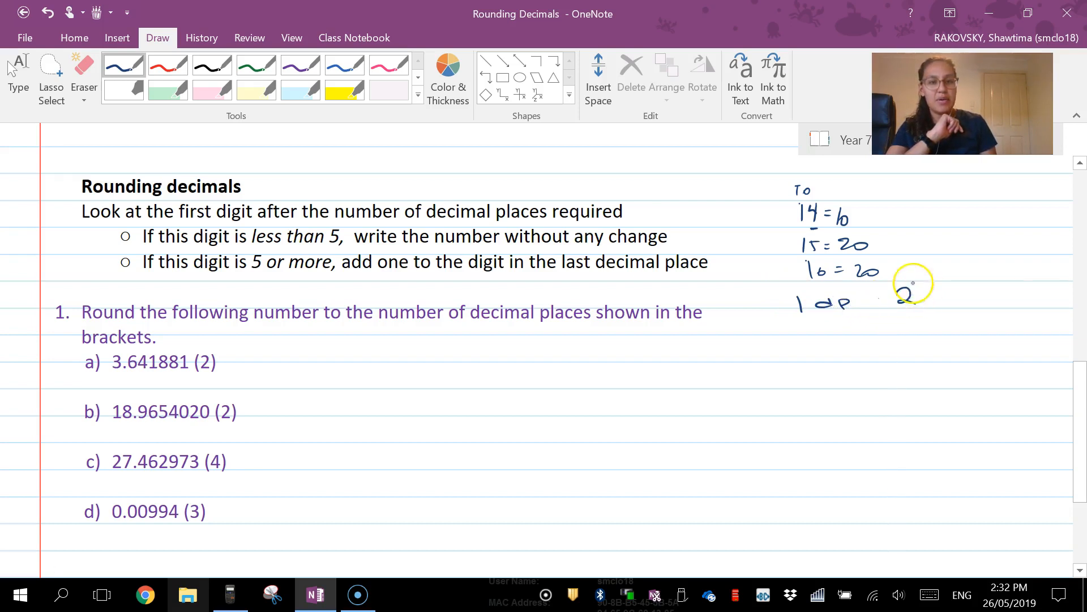
left_click_drag(888, 298, 915, 298)
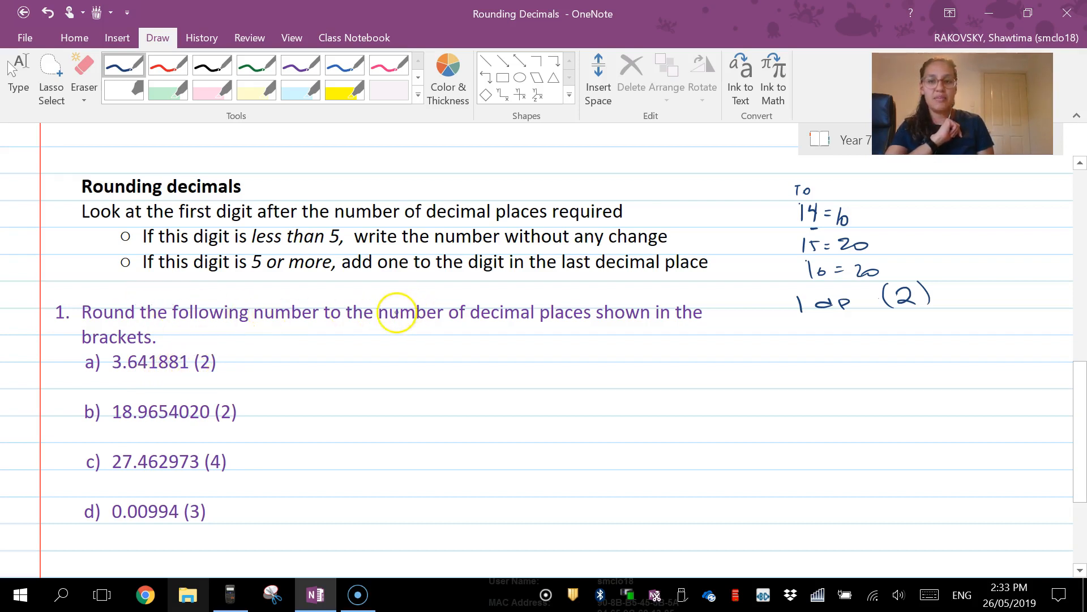
mouse_move(268, 324)
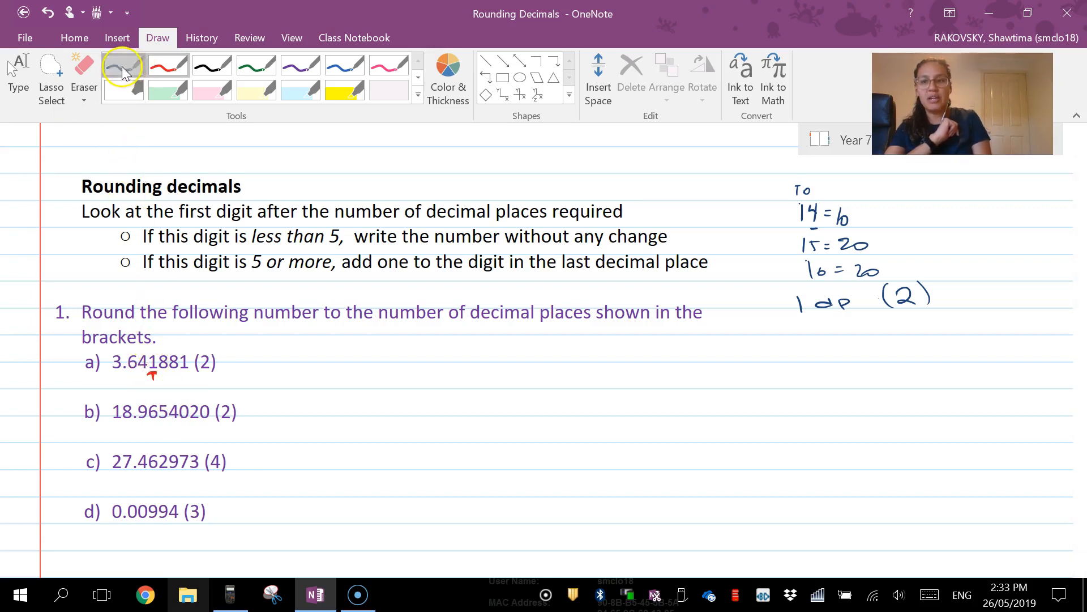
Step: Write 3.64 beside a) and 18.97 beside b) in blue, then take red ink for the deciding digit
left_click(123, 65)
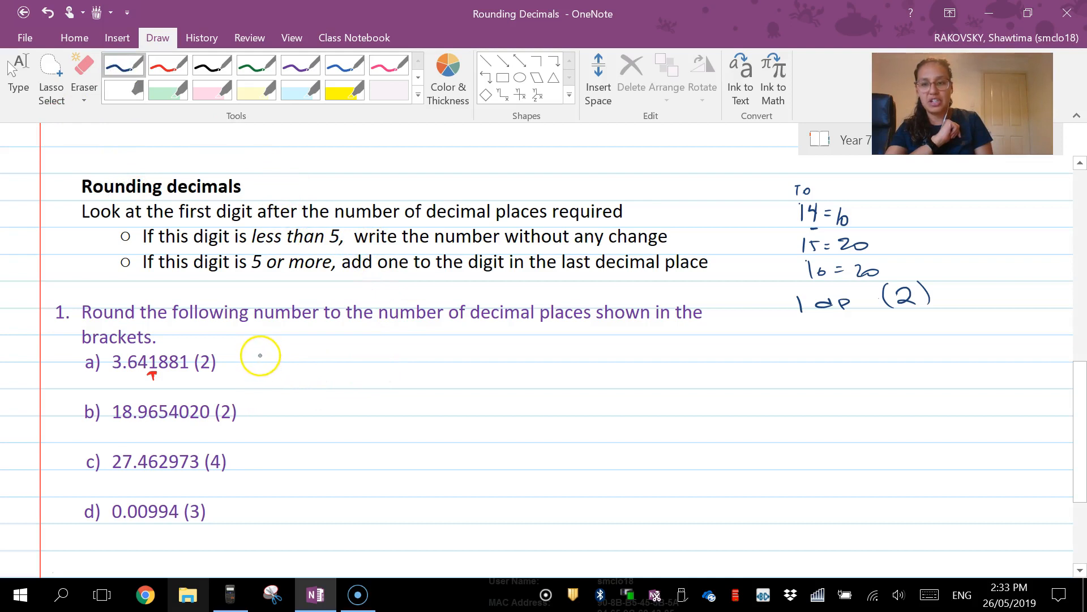
left_click_drag(260, 357, 308, 357)
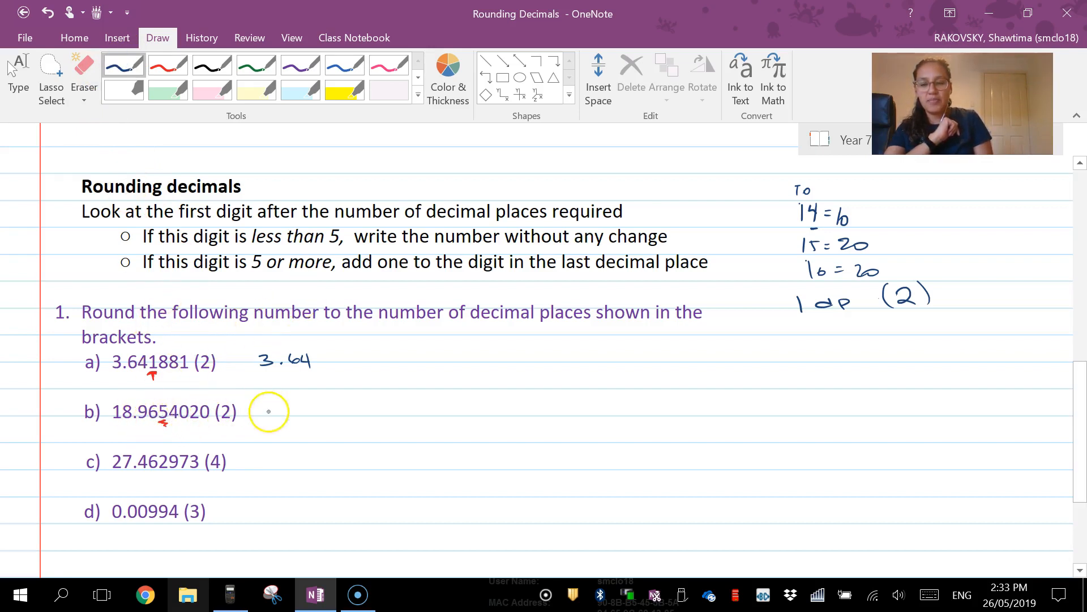
left_click_drag(264, 405, 295, 405)
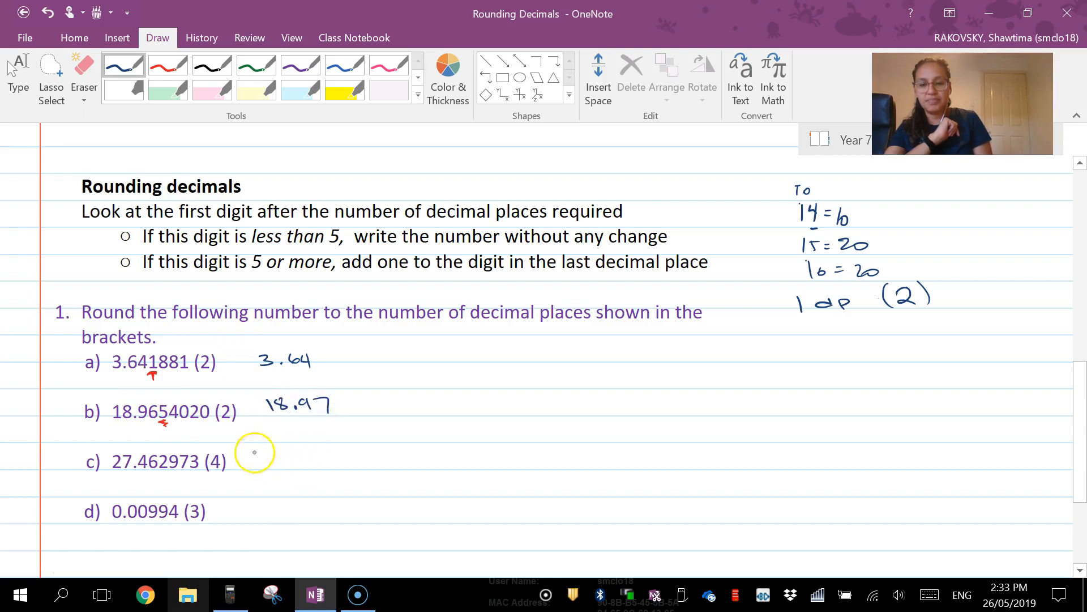
left_click(167, 66)
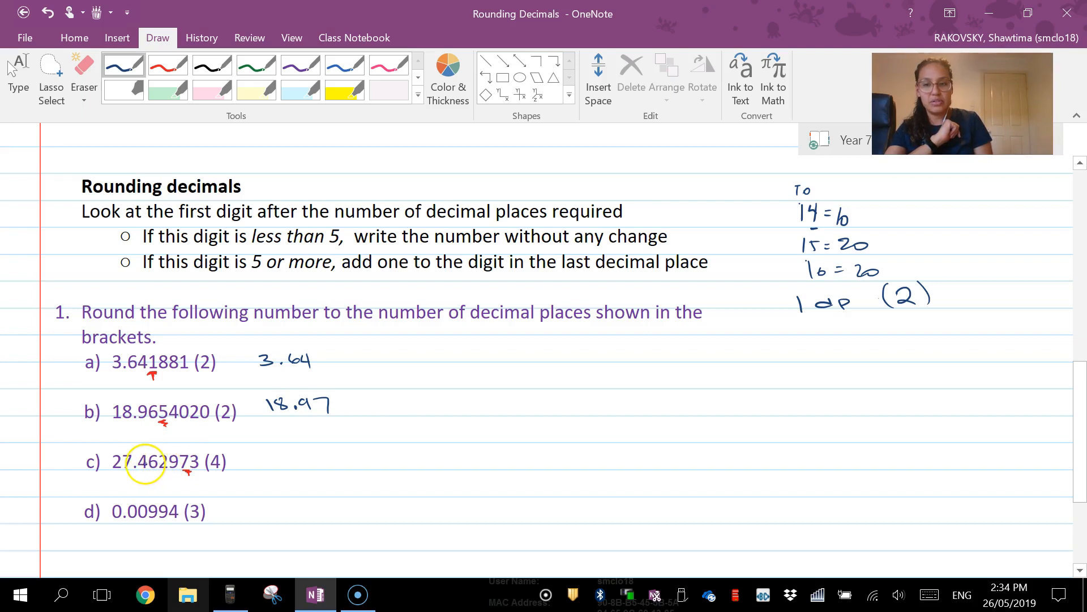
Step: Mark the deciding digit and write 27.4630 beside c) and 0.010 beside d)
left_click_drag(146, 462, 171, 462)
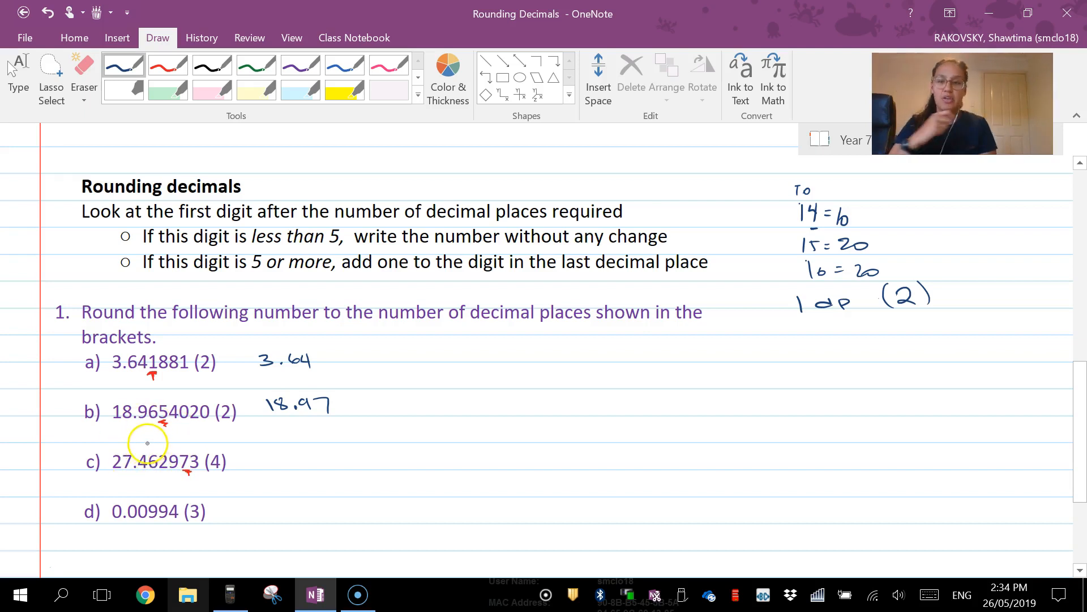
mouse_move(231, 433)
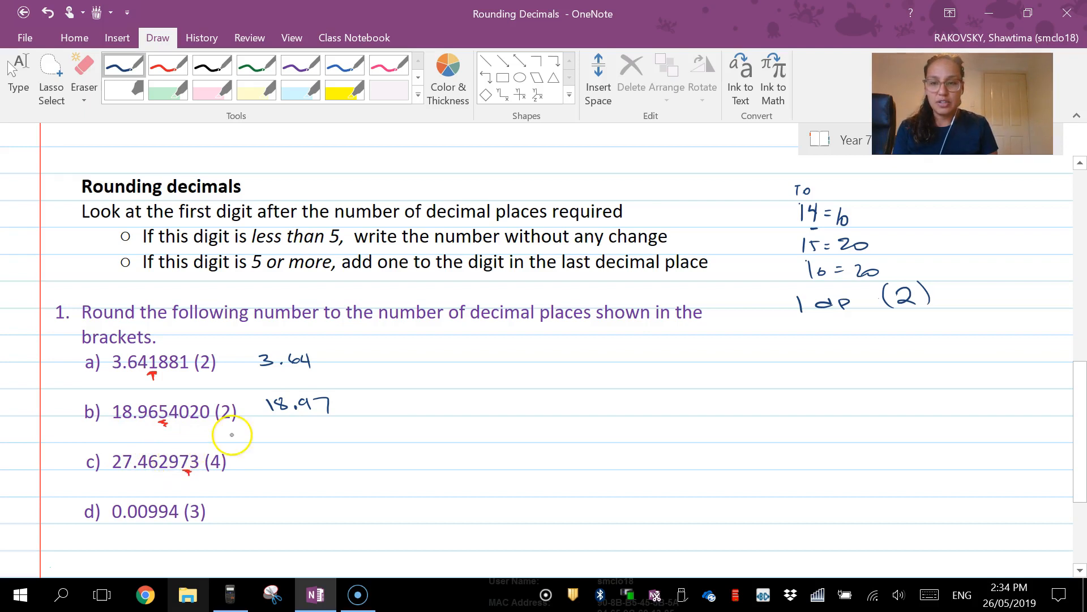
left_click_drag(281, 458, 319, 454)
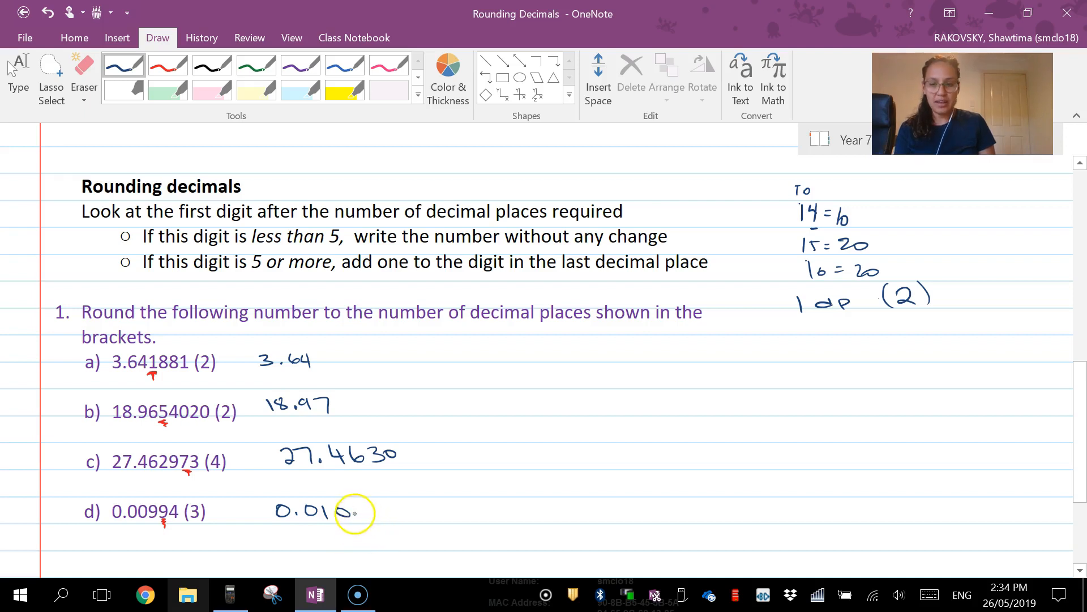
Step: Scroll to the YOU DO practice exercises WE10 and WE11 below the answers
scroll("down", 3)
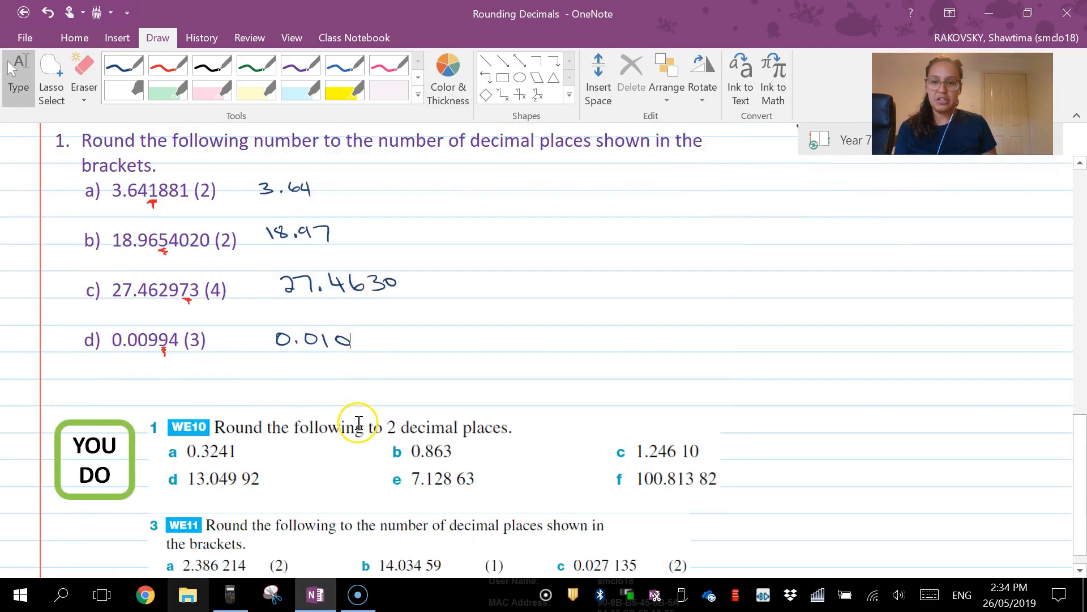
scroll("down", 3)
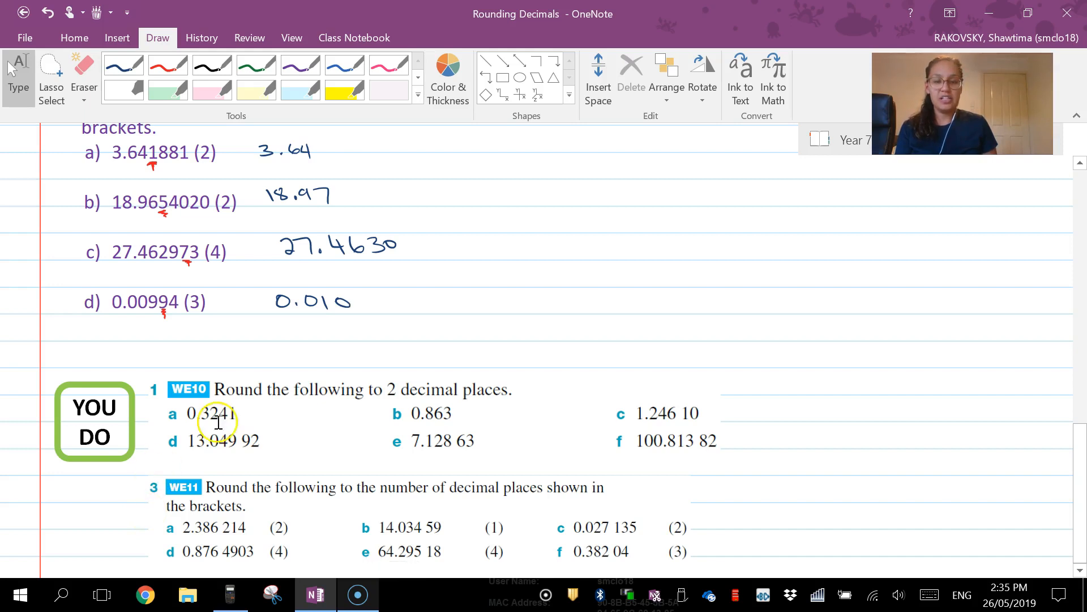
mouse_move(326, 536)
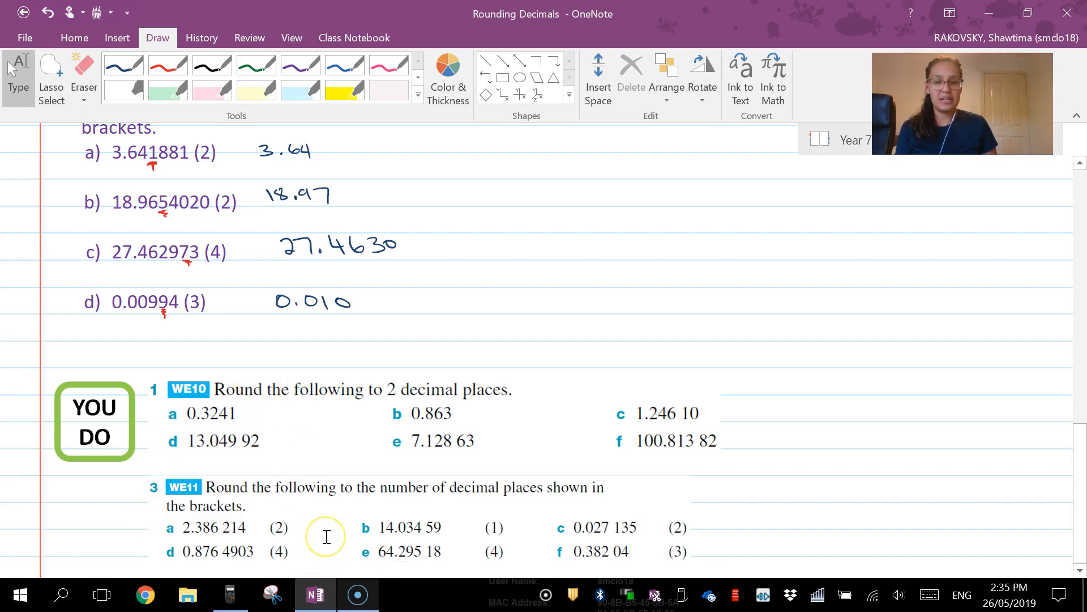
mouse_move(259, 535)
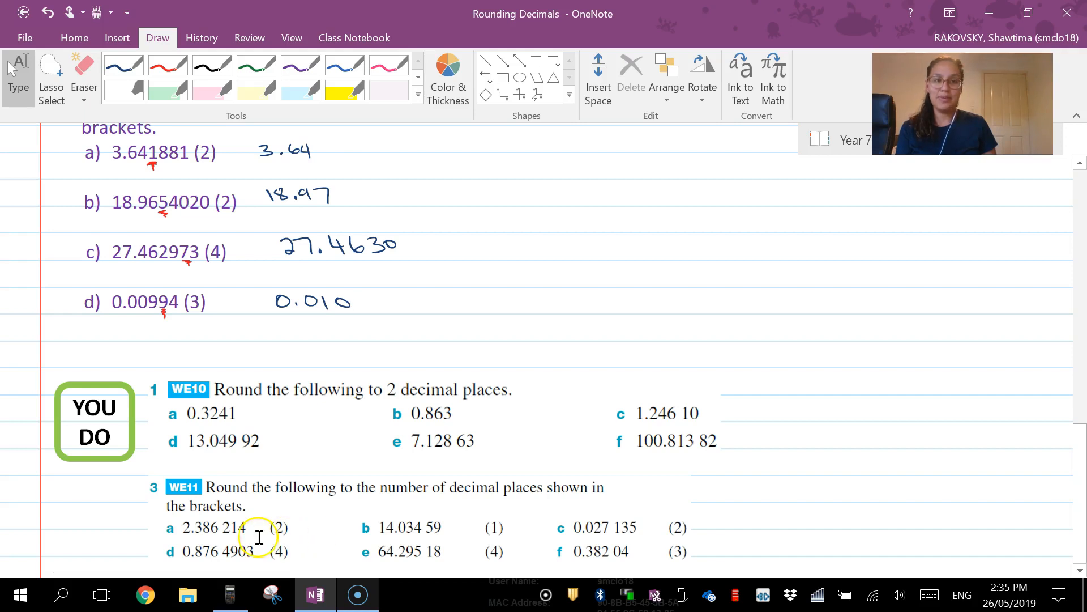